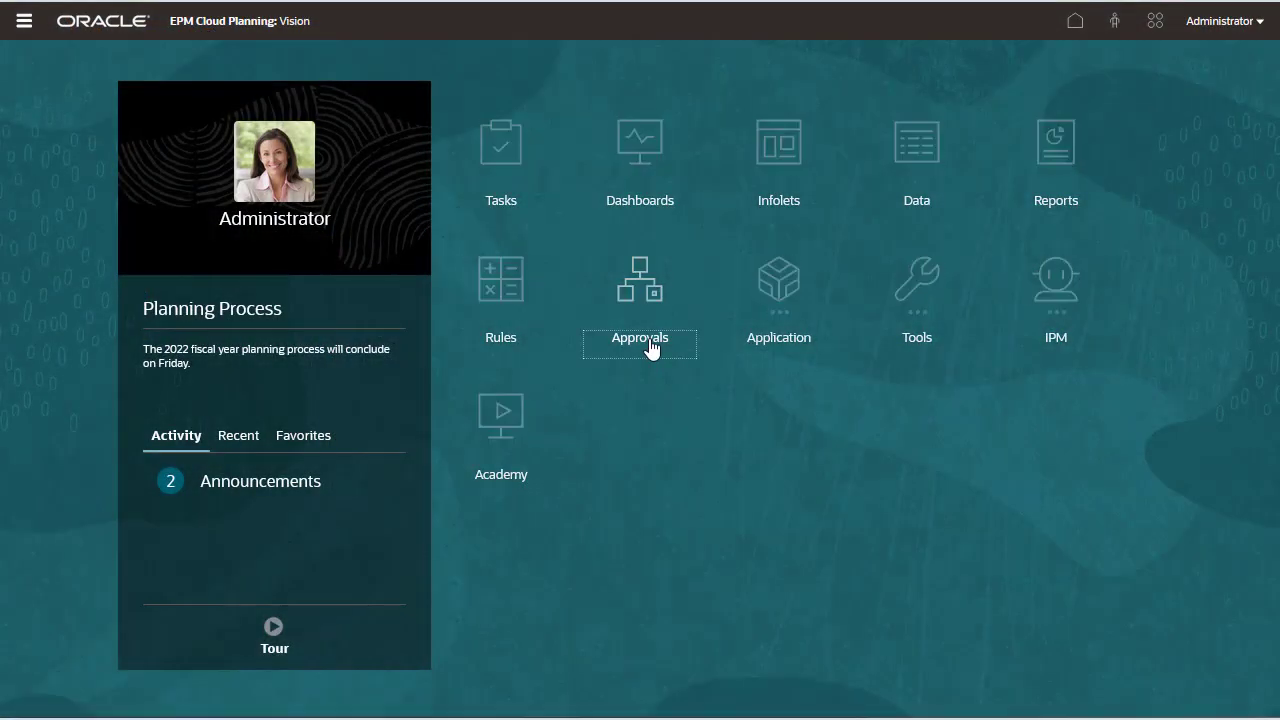
- Show the Sales East approval units sorted by approval unit and reach the list's filter settings
click(640, 278)
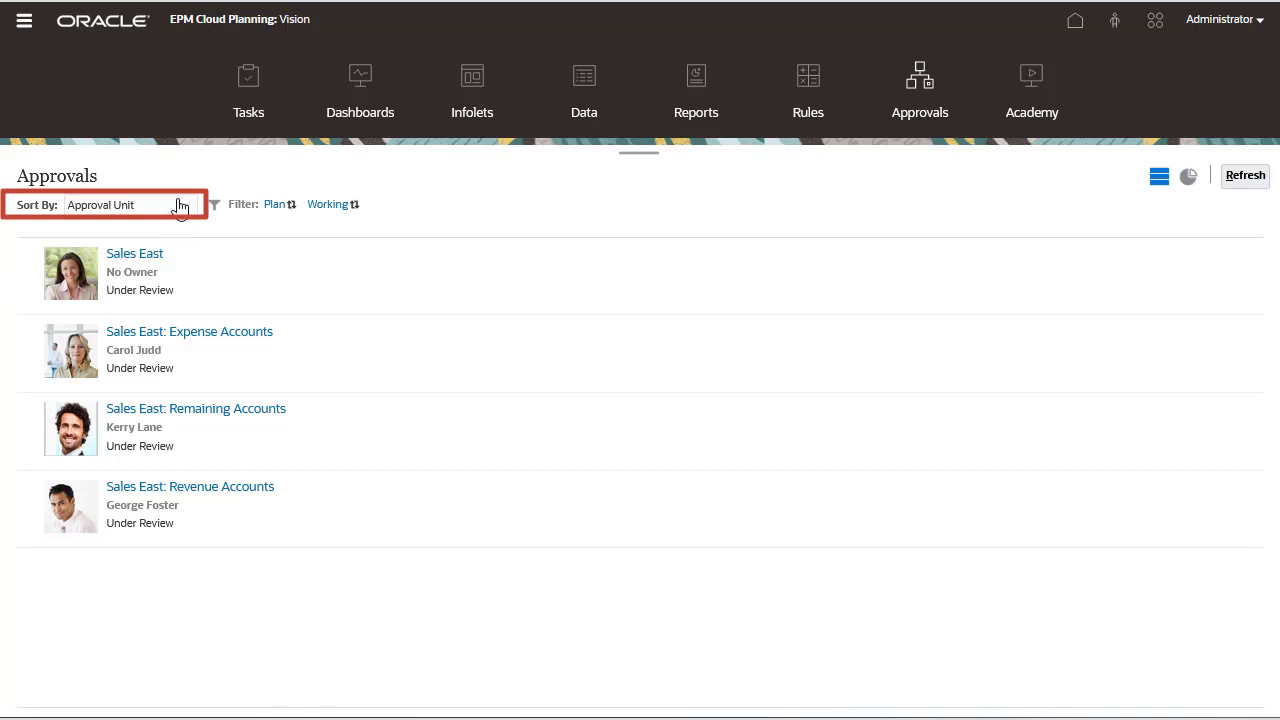
click(184, 204)
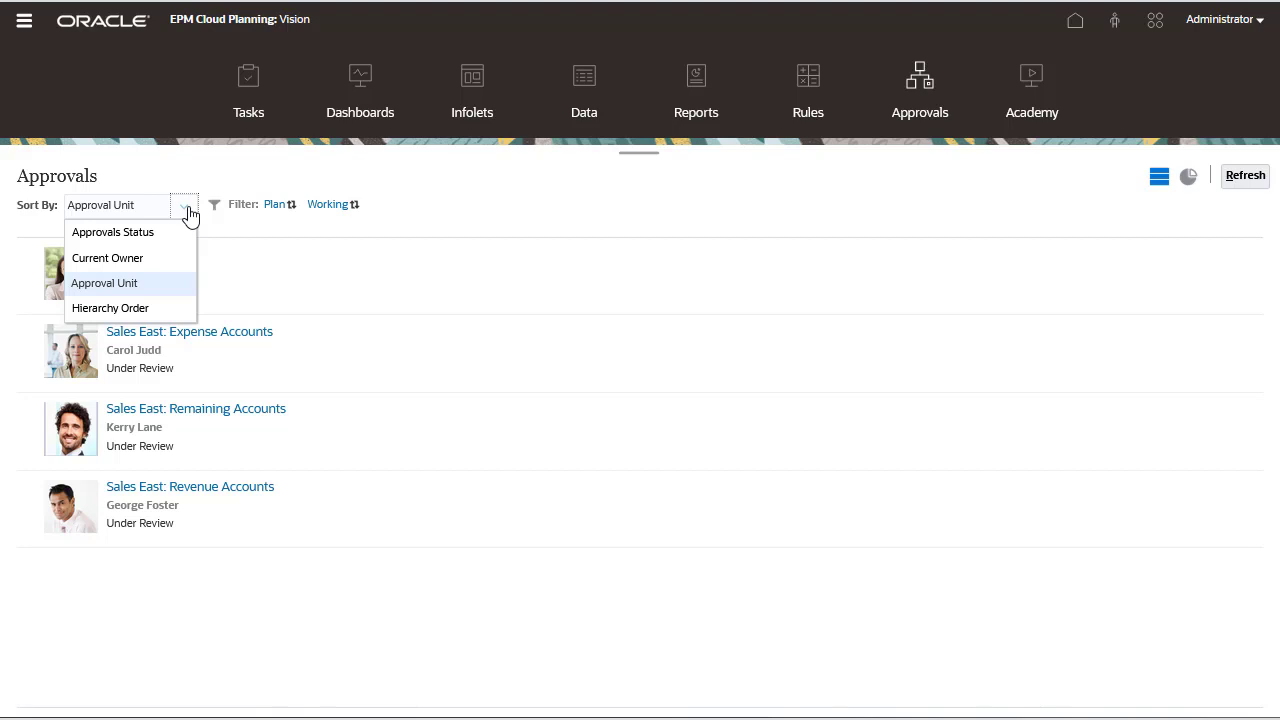
click(104, 284)
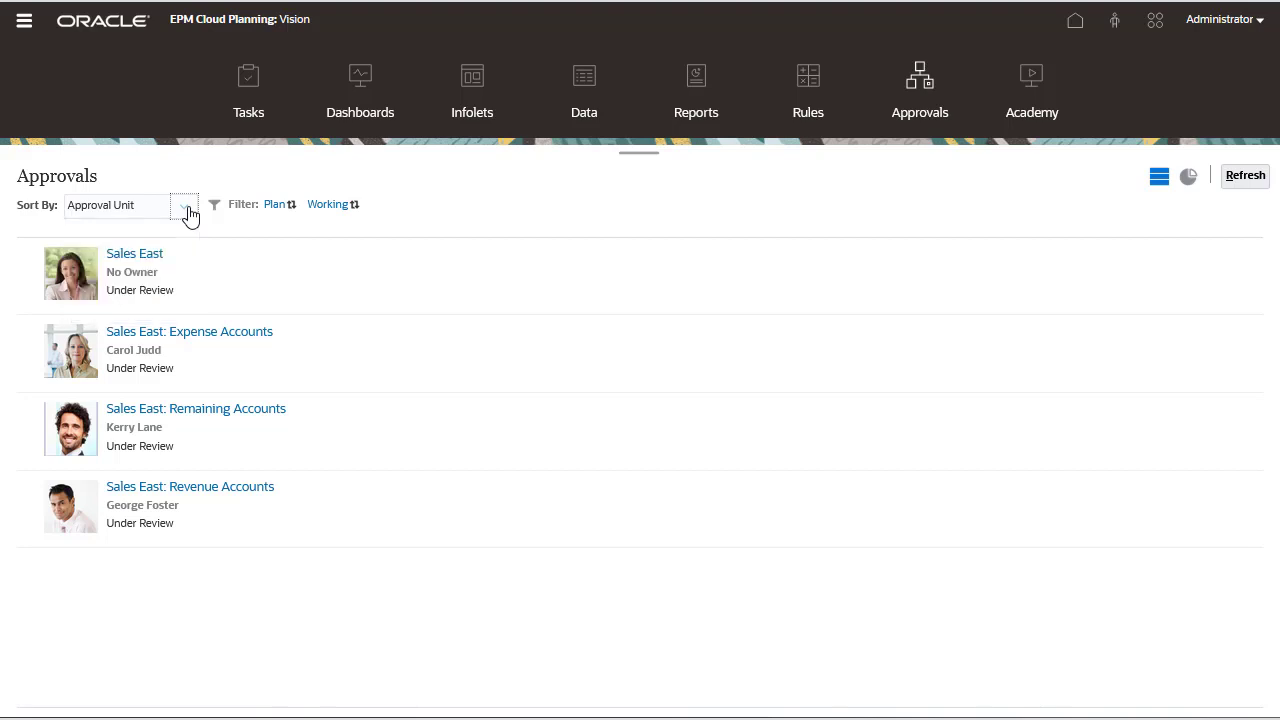
click(214, 204)
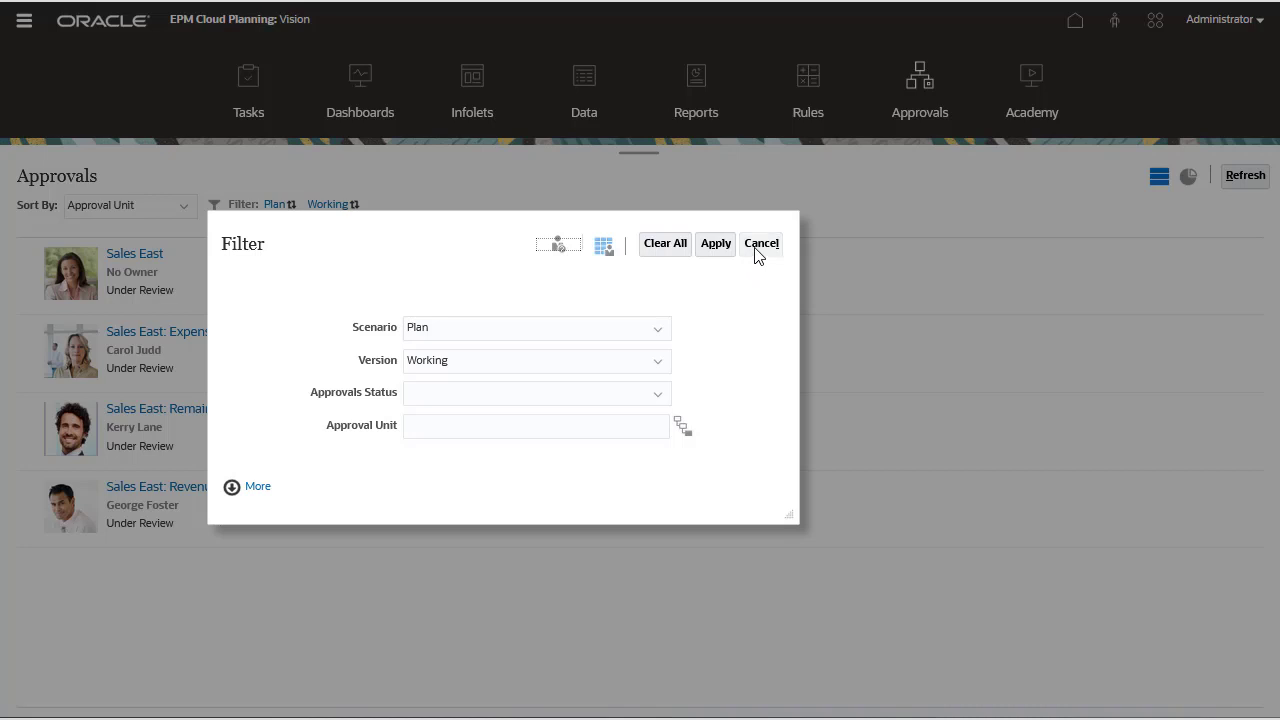
- Promote Sales East: Revenue Accounts and display its owner-reviewer-administrator promotional path
click(760, 244)
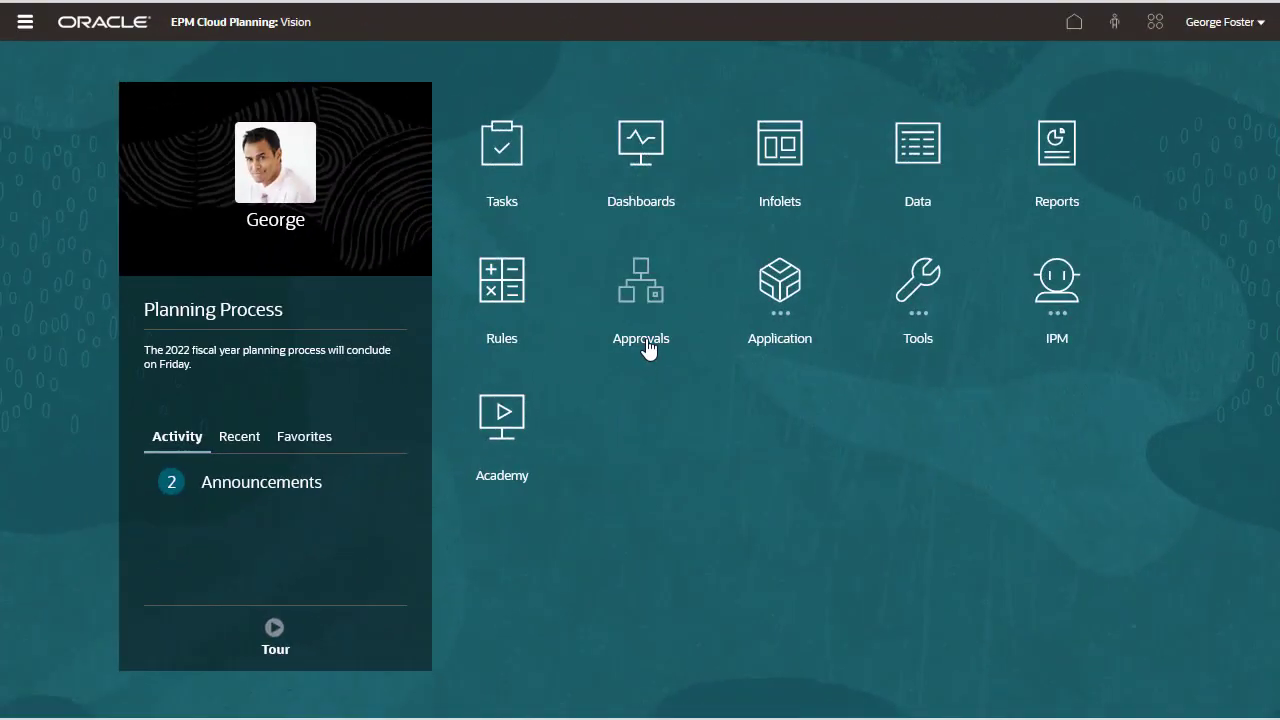
click(640, 280)
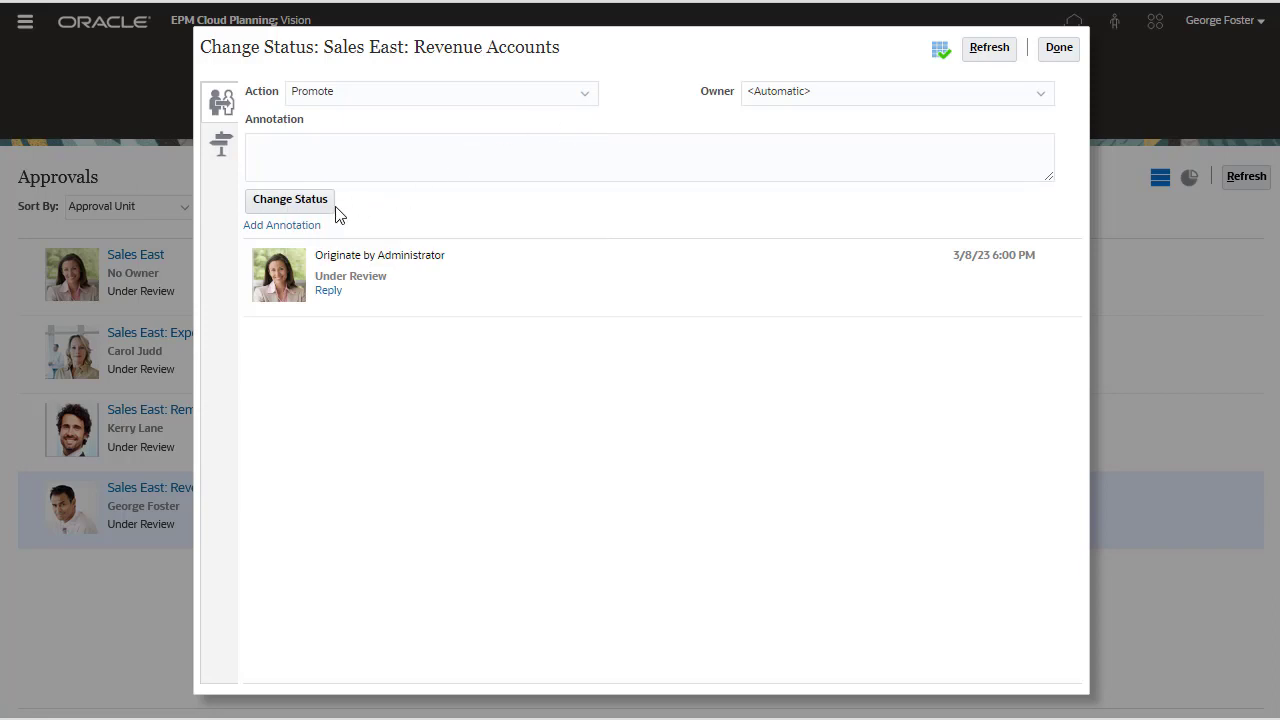
click(220, 144)
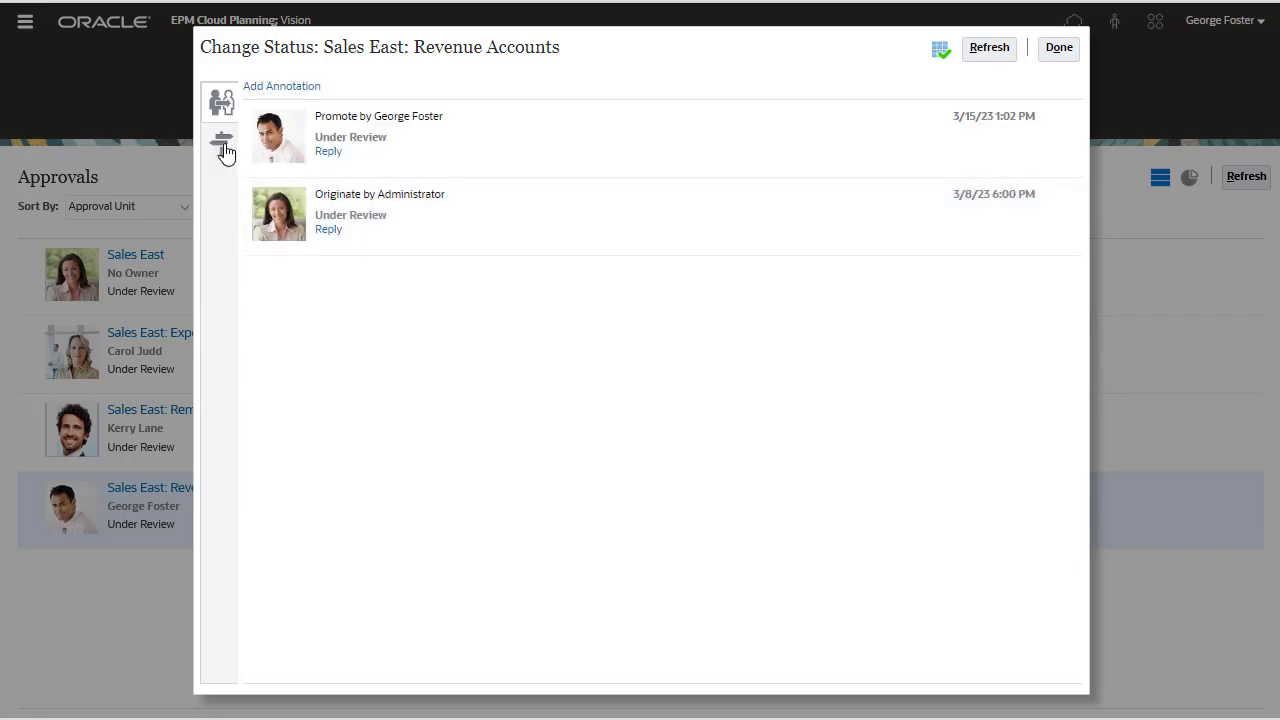
click(222, 144)
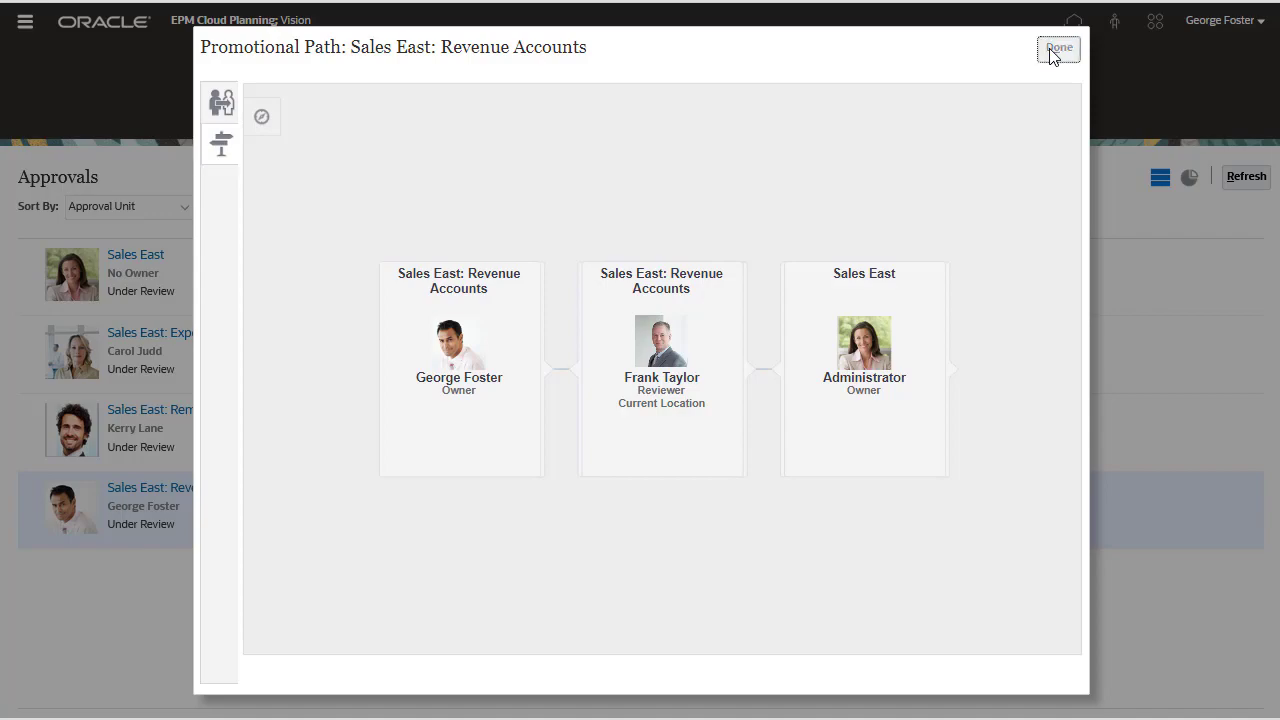
- Freeze Sales East: Expense Accounts so the approvals list shows it as Frozen
click(1058, 48)
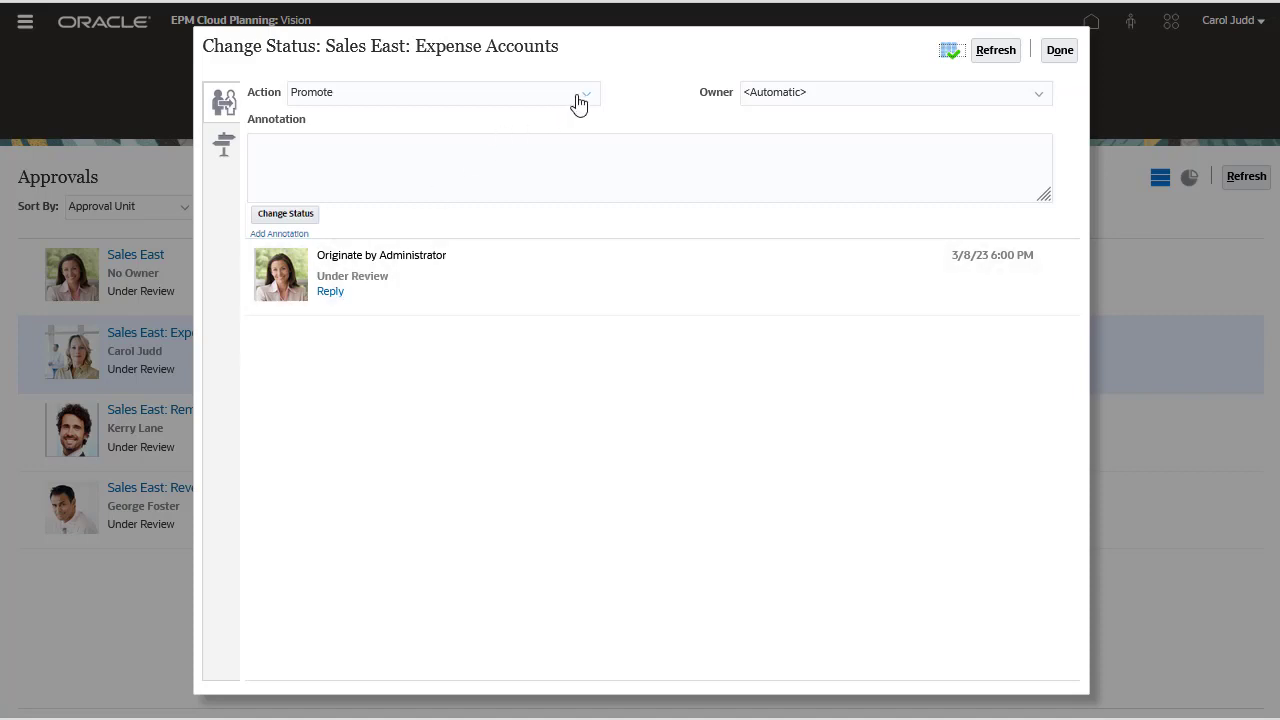
click(588, 92)
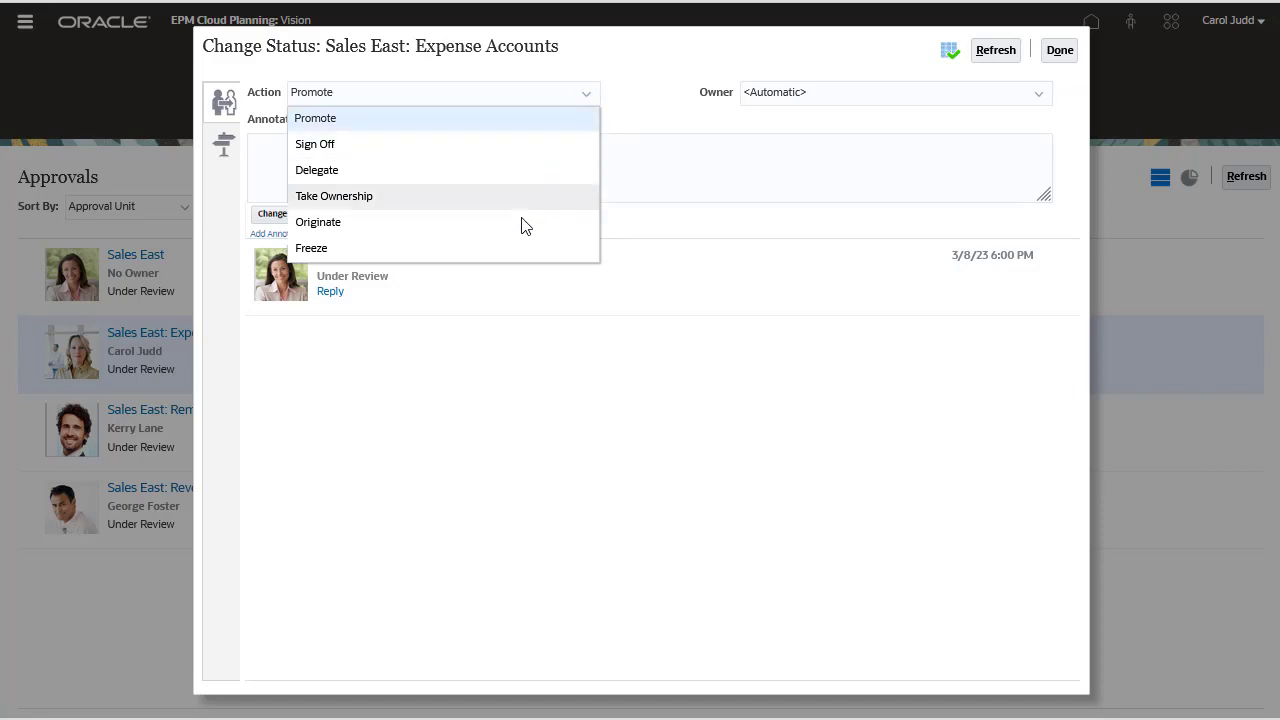
click(312, 248)
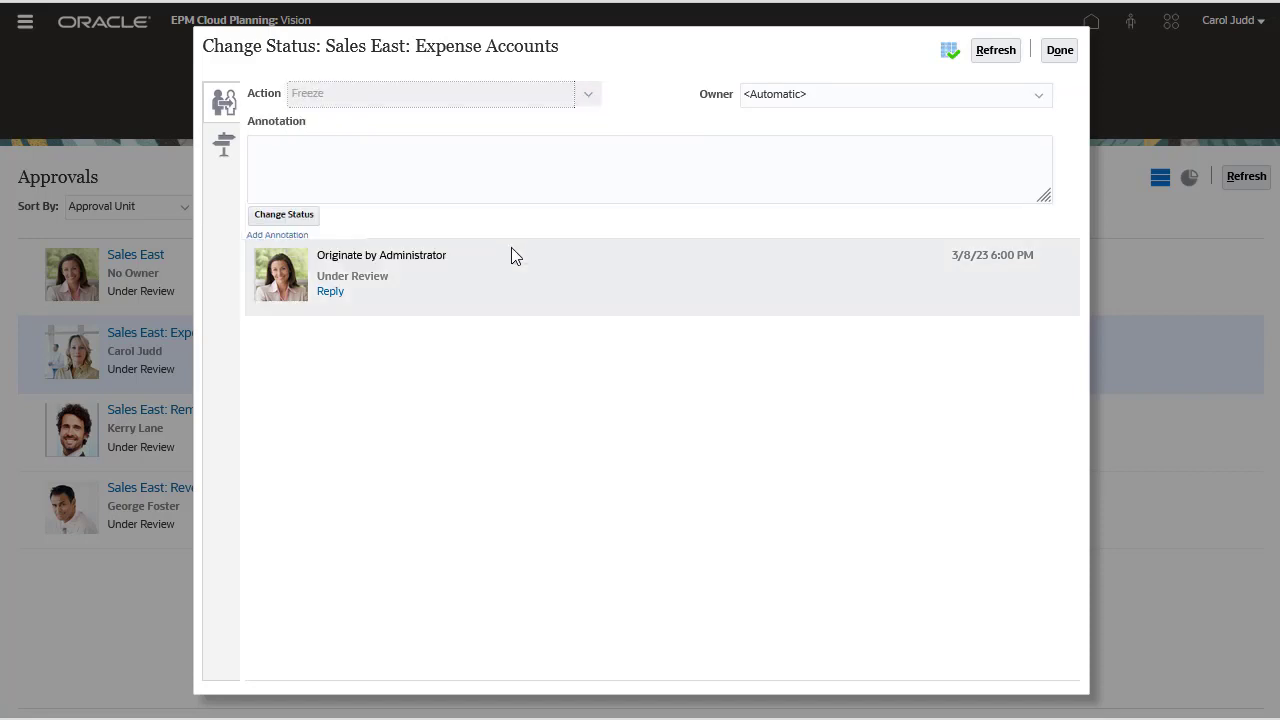
click(284, 214)
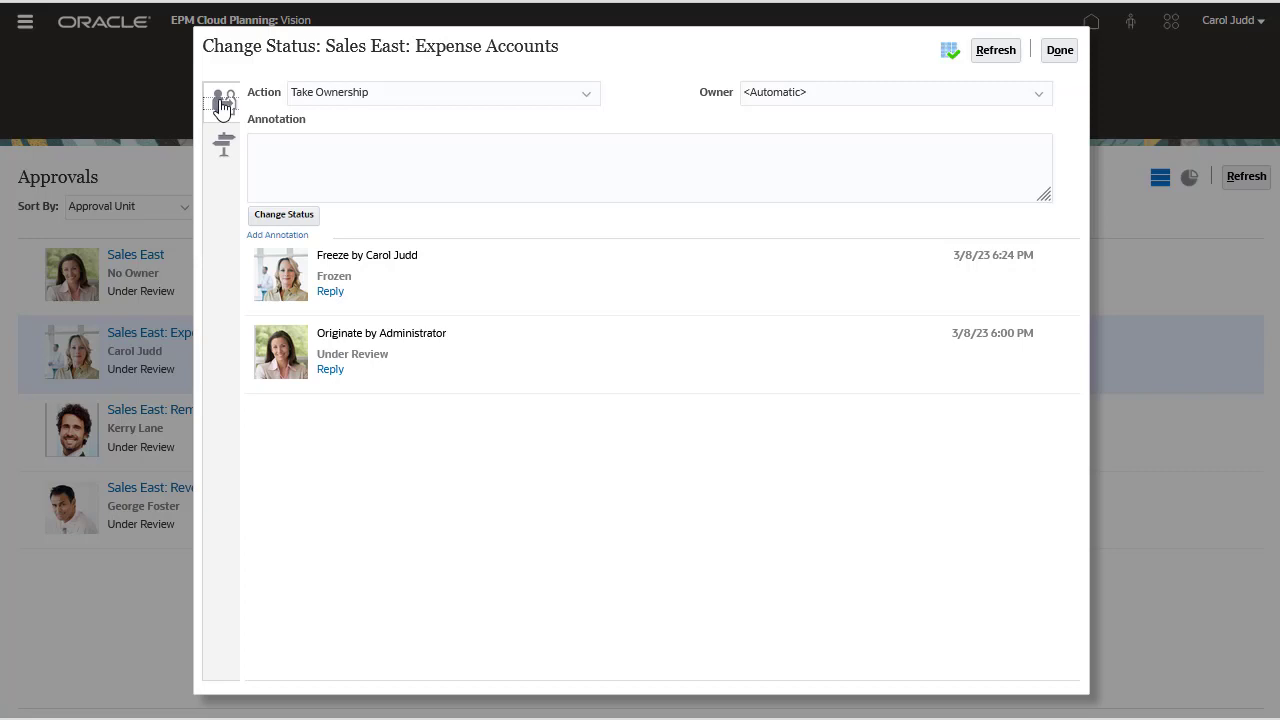
mouse_move(812, 180)
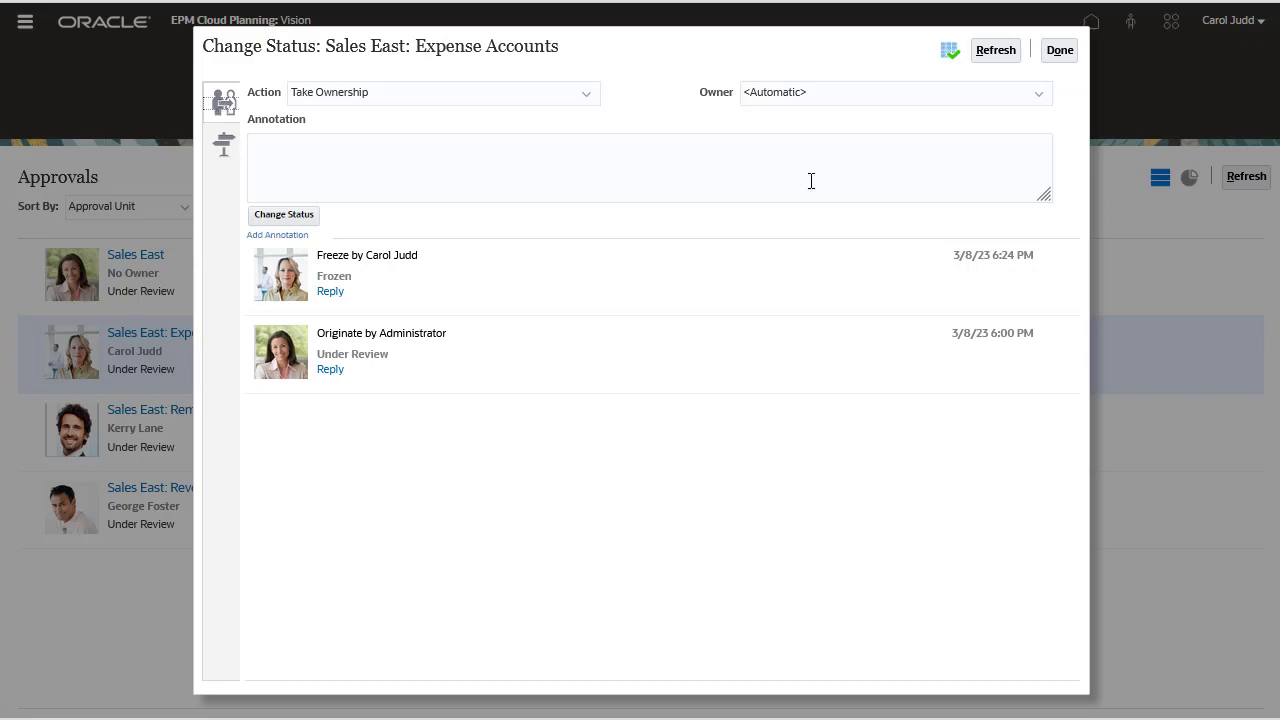
click(1060, 50)
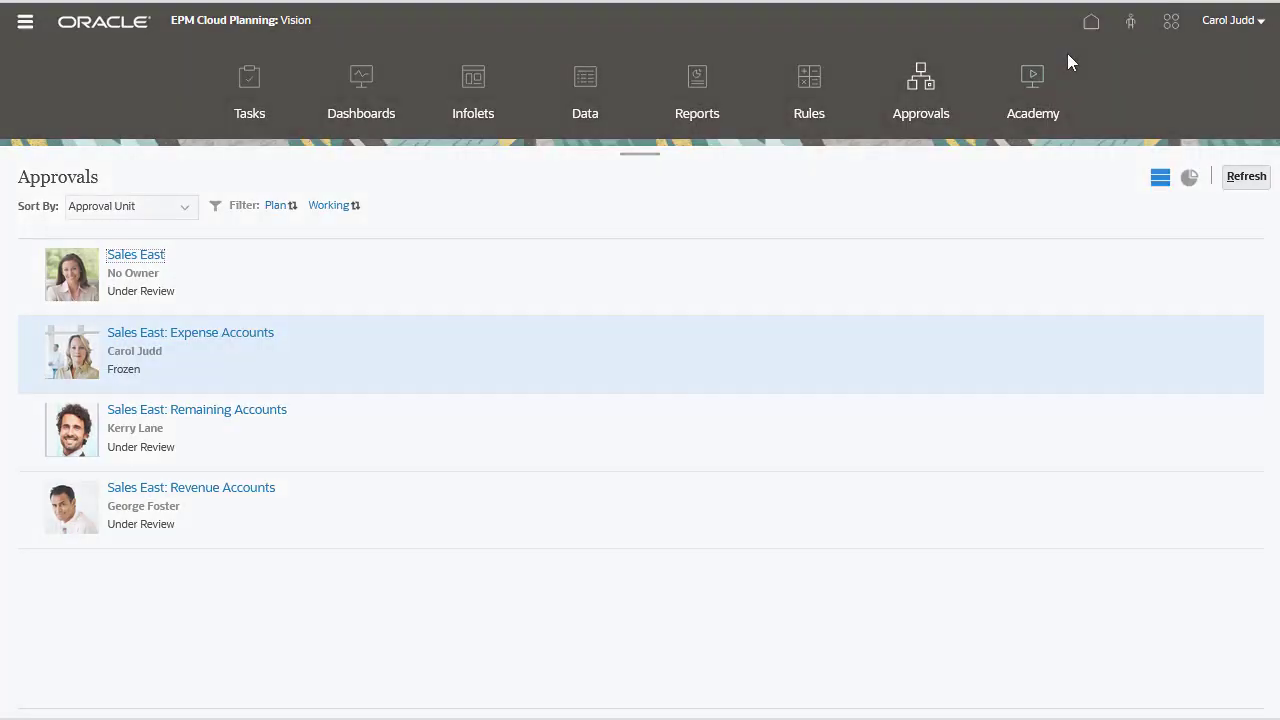